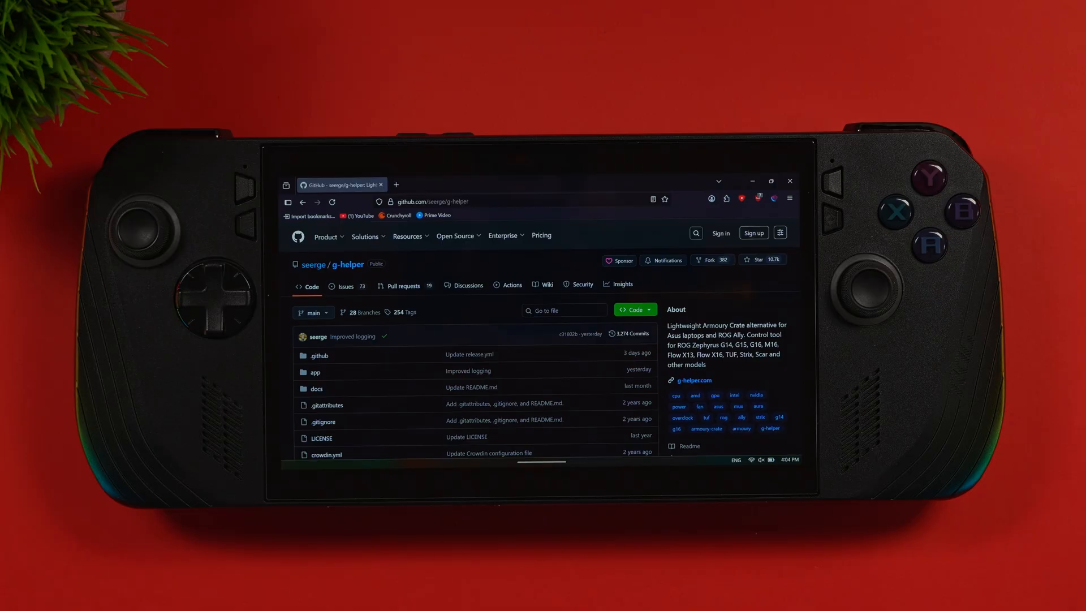
# Bring up the README Download section and the latest g-helper release on GitHub
pyautogui.scroll(-3)
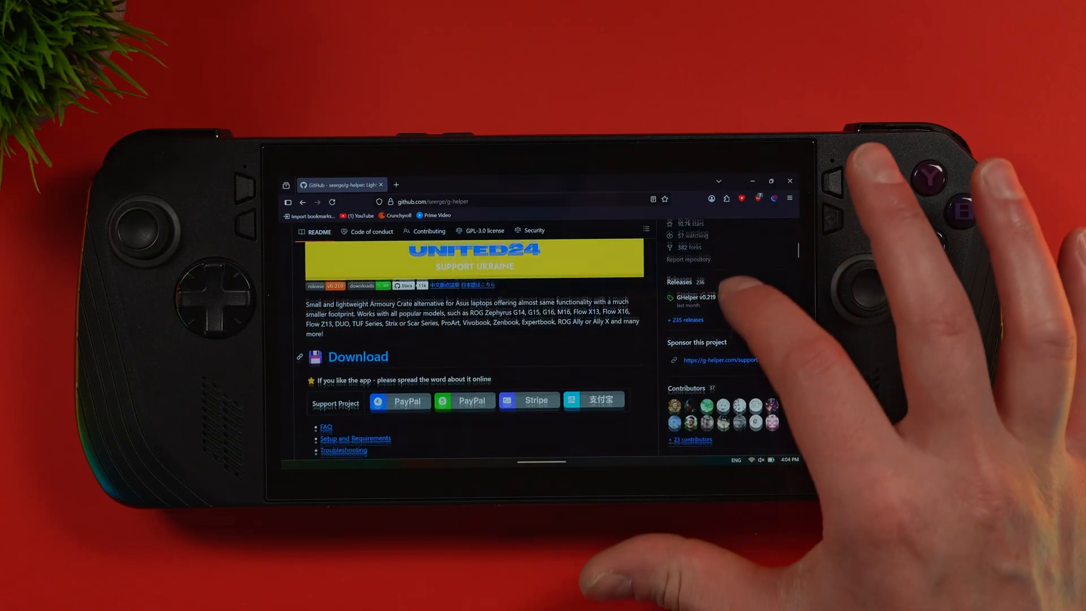
pyautogui.click(696, 298)
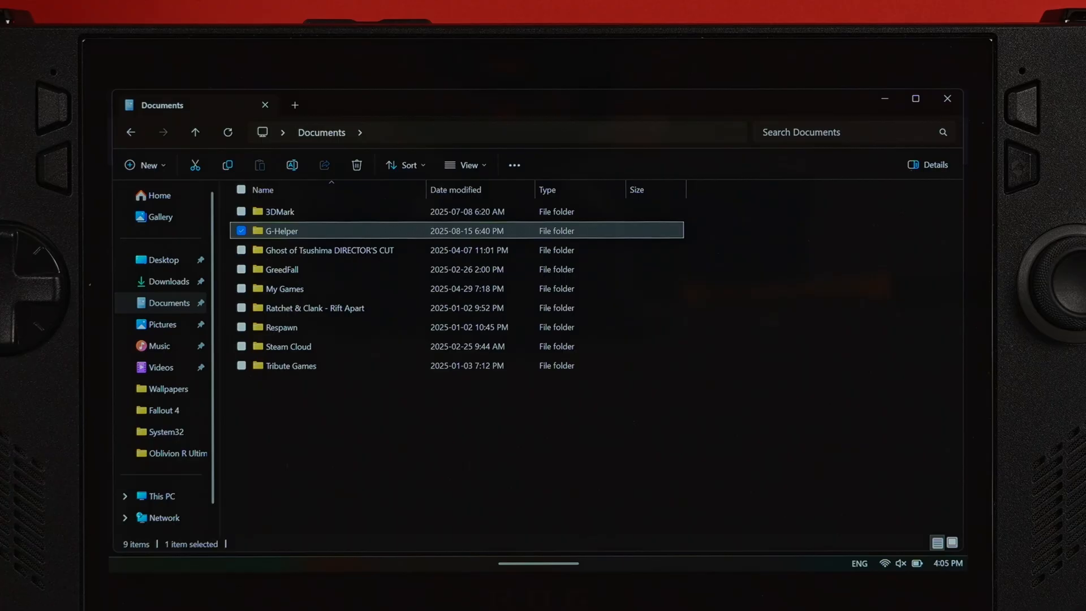
# Open the G-Helper folder in Documents holding GHelper and the WinRing0x64 files
pyautogui.doubleClick(281, 230)
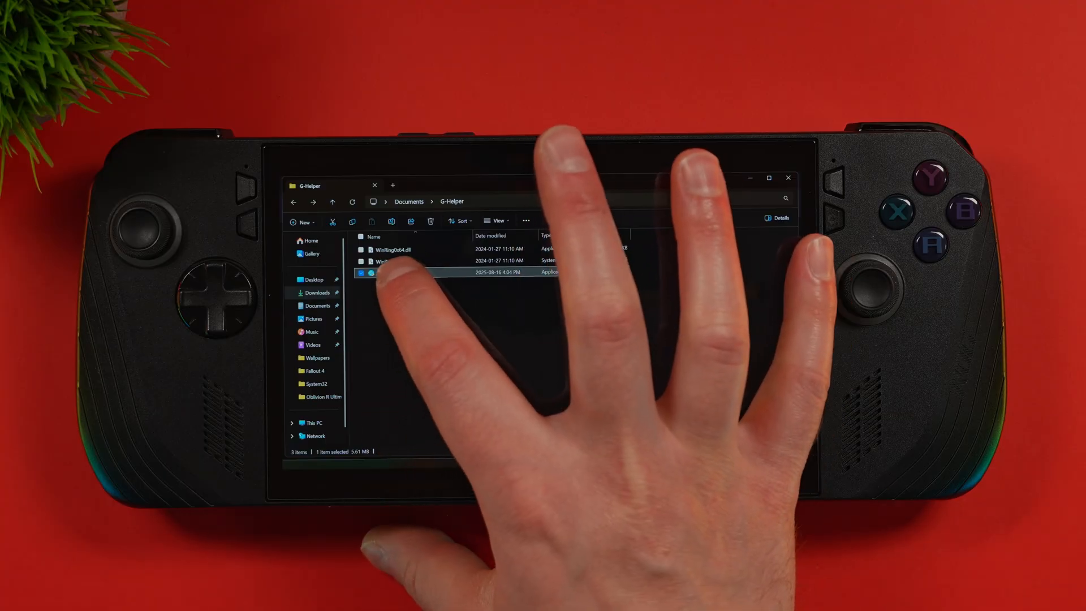
pyautogui.rightClick(388, 271)
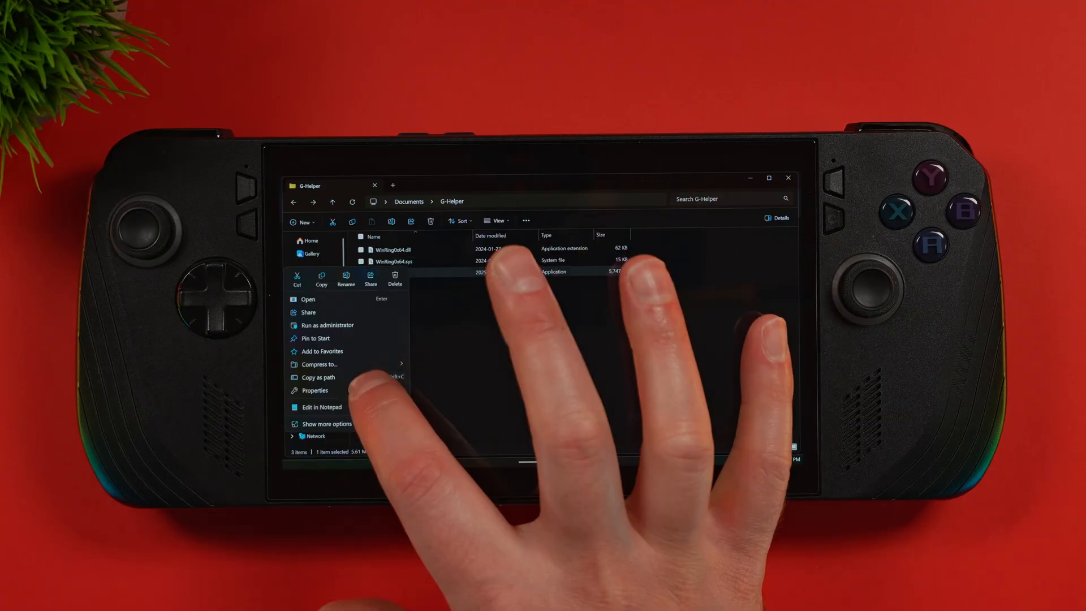
pyautogui.click(316, 390)
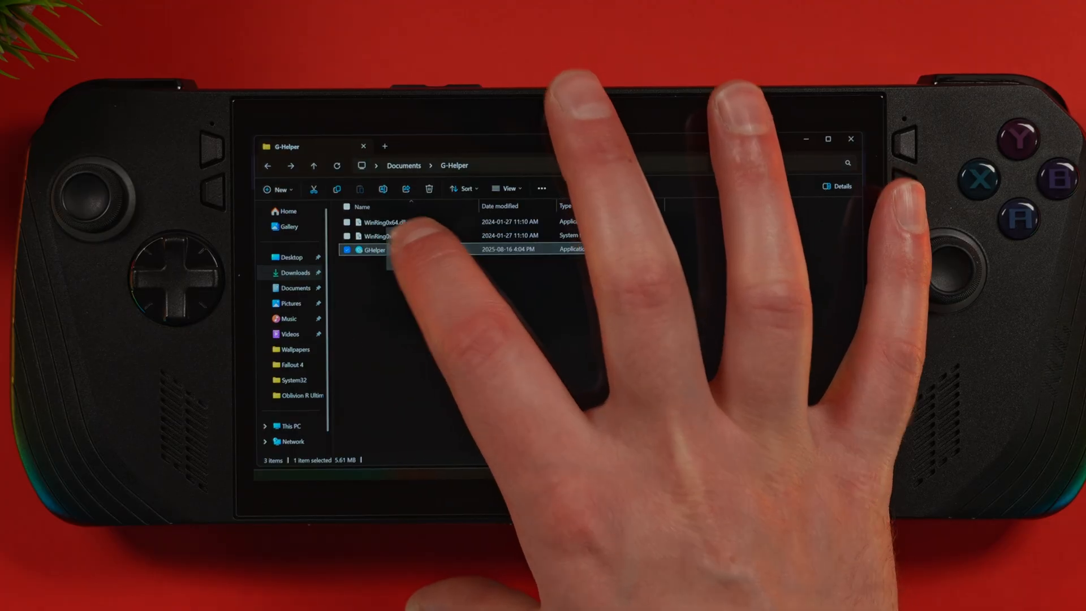
# Launch GHelper.exe, choosing More info and Run anyway on the SmartScreen warning
pyautogui.rightClick(372, 249)
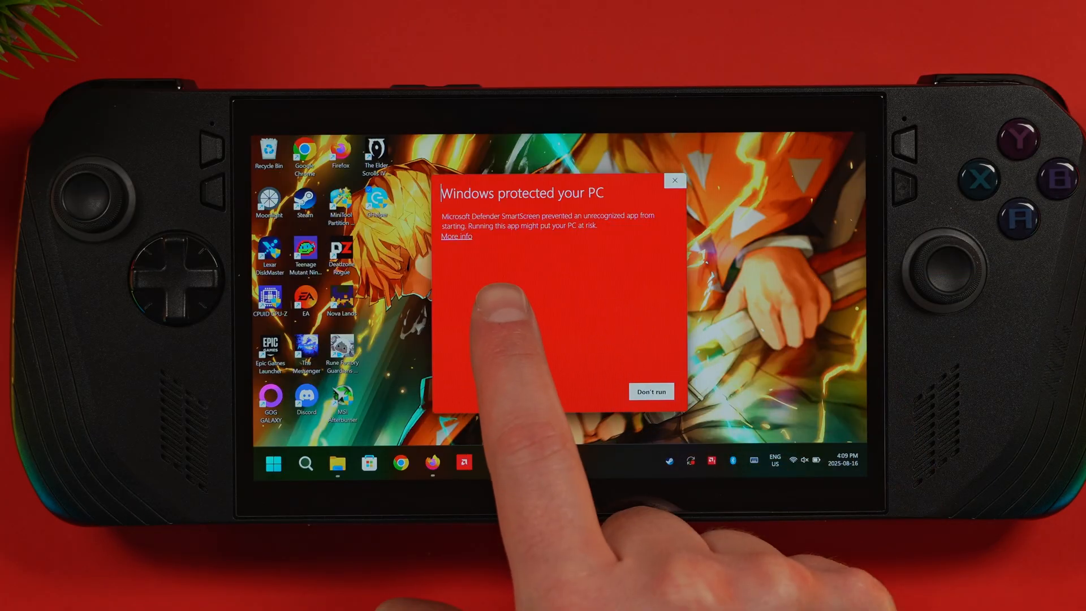
pyautogui.click(455, 236)
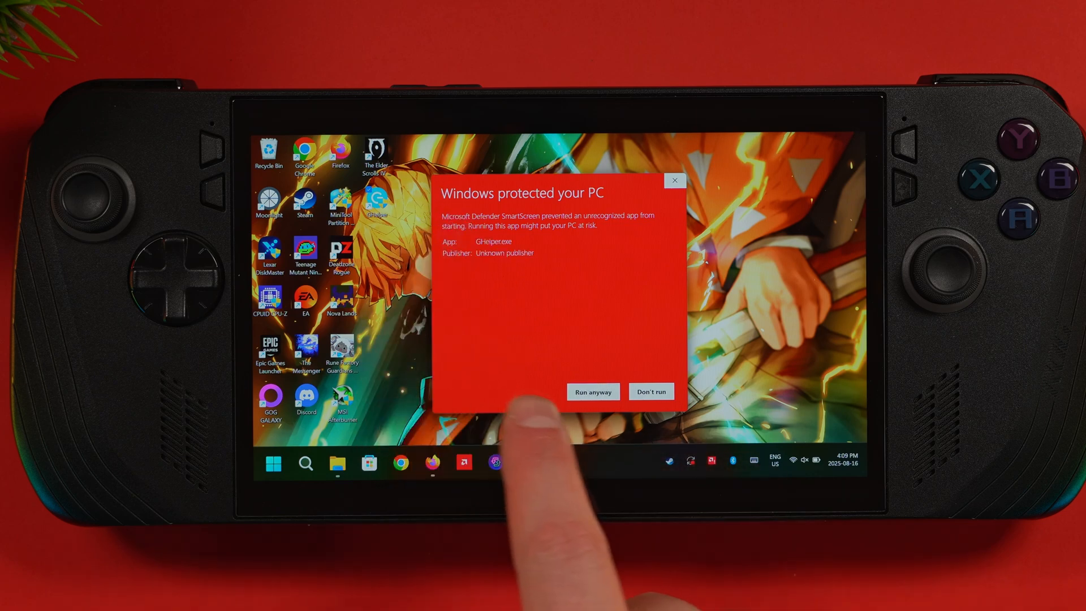
pyautogui.click(591, 391)
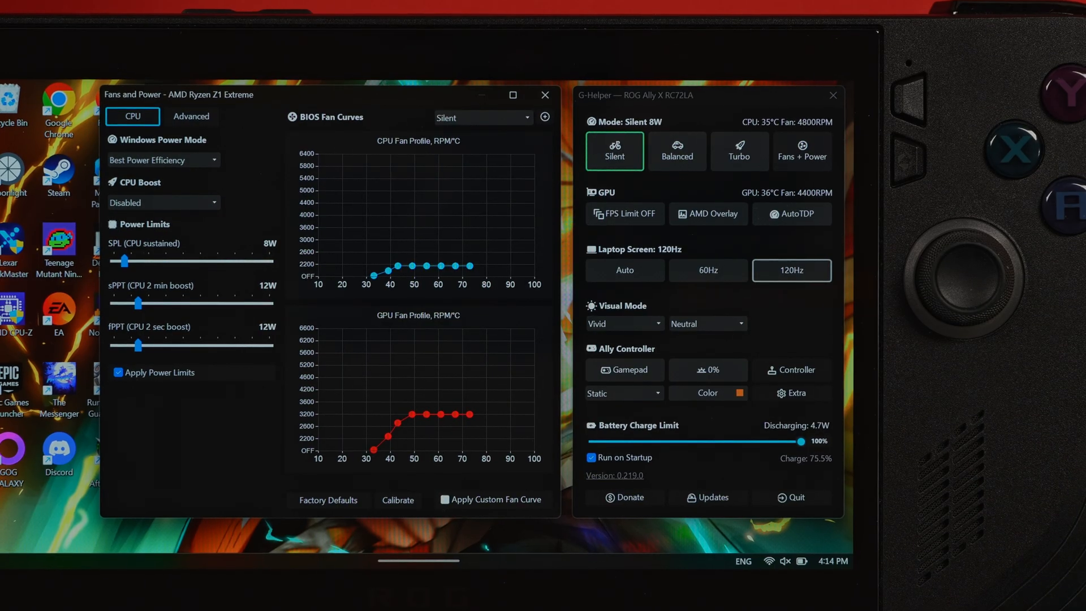
# Keep Silent mode at 8 W SPL with 12 W sPPT/fPPT and Apply Power Limits enabled
pyautogui.click(163, 203)
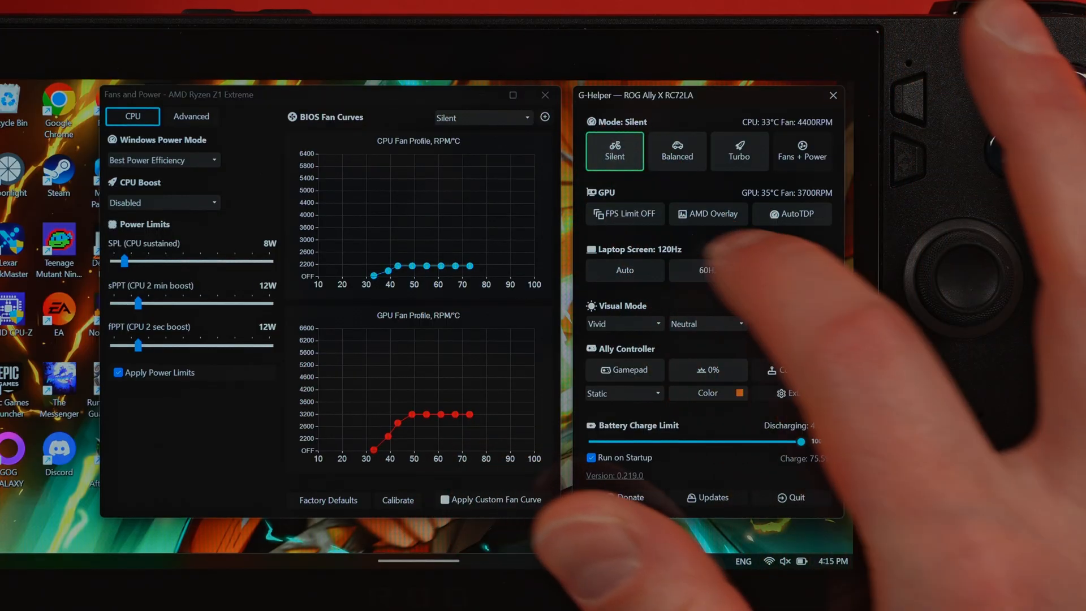
pyautogui.click(791, 270)
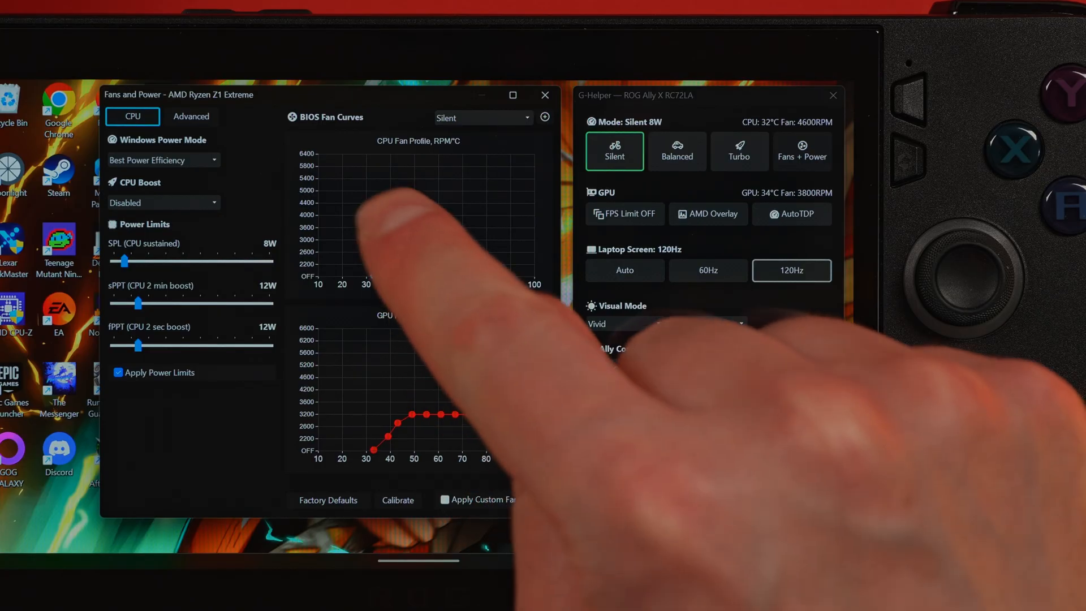
# Switch to Balanced mode with 17 W sustained and 21 W boost limits
pyautogui.click(676, 150)
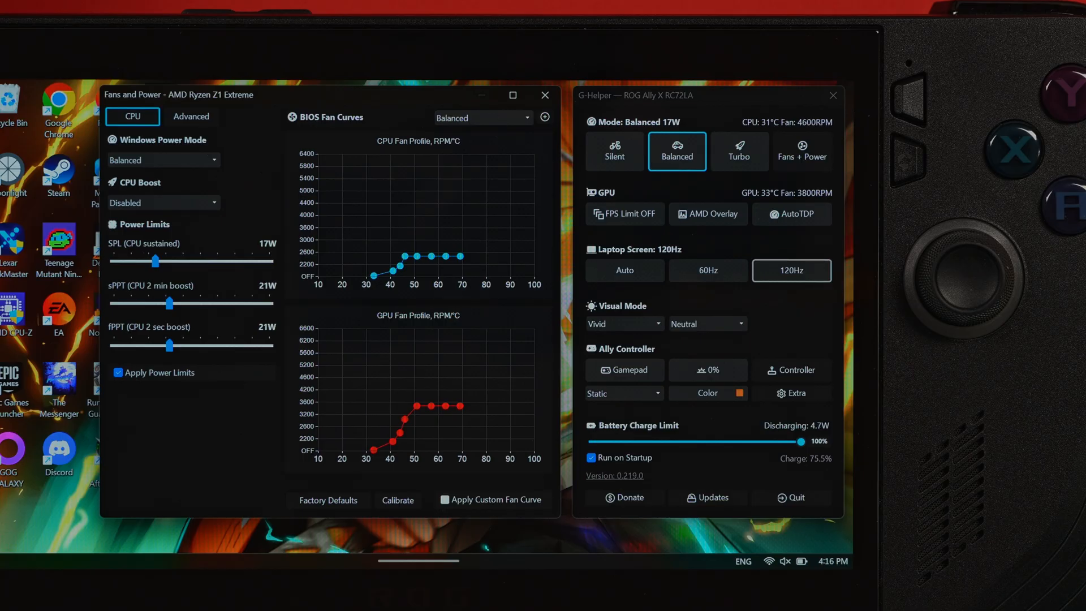
# Switch to Turbo mode at 25 W with its steeper fan curves
pyautogui.click(739, 151)
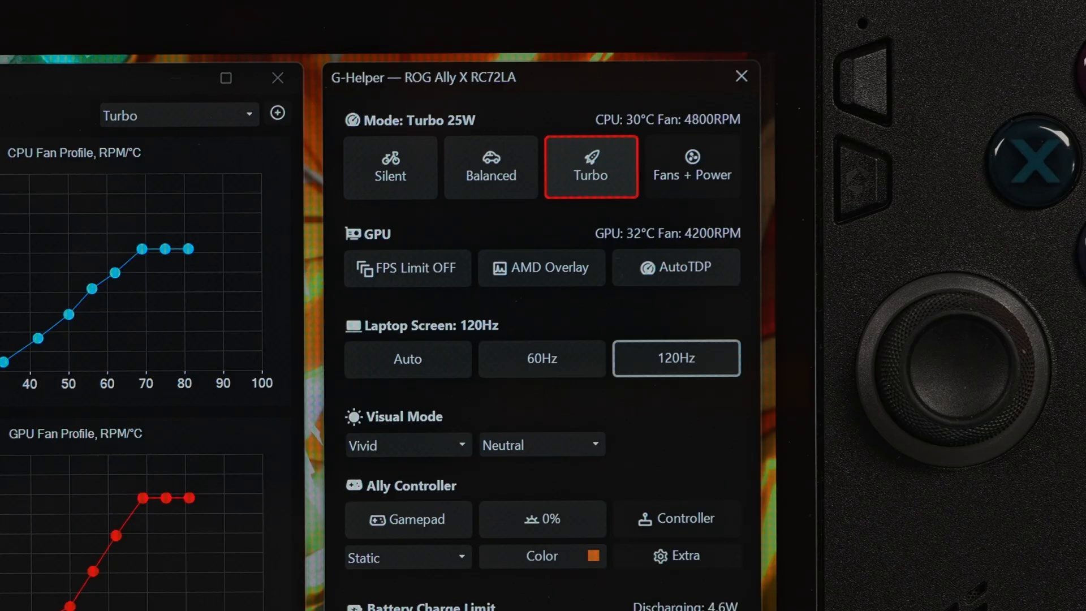
# Enable AutoTDP in the GPU section, then return to Silent 8 W mode
pyautogui.click(692, 166)
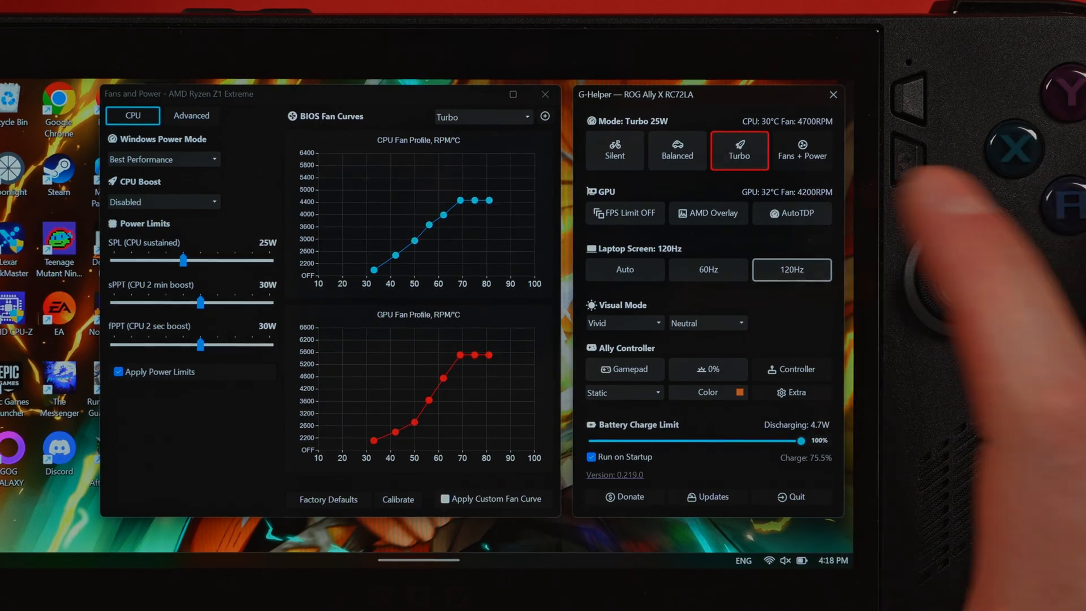
pyautogui.click(791, 212)
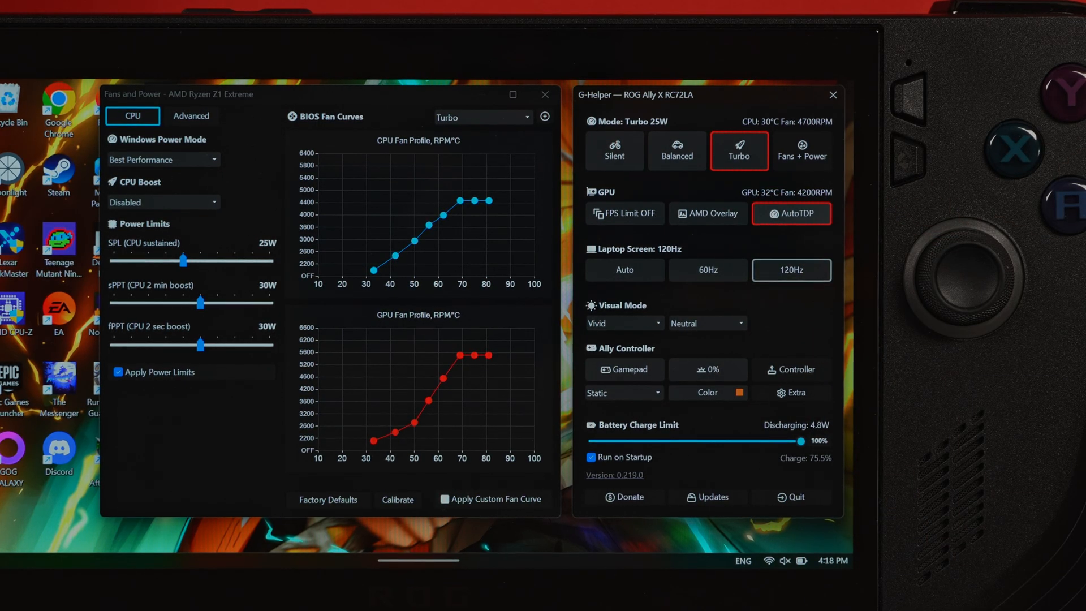
pyautogui.click(614, 151)
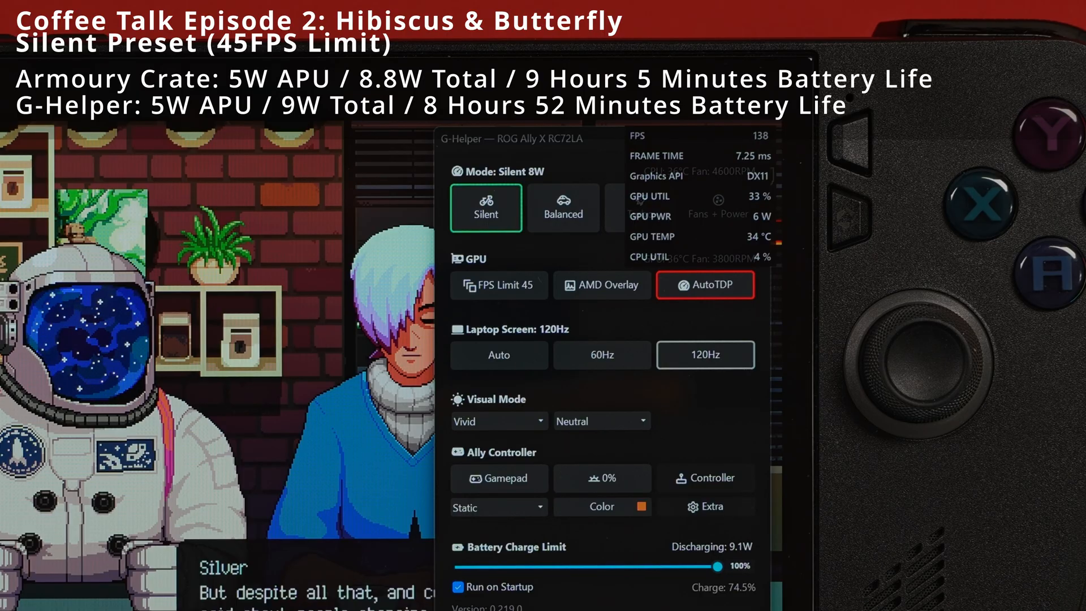
# Cap the frame rate at 40 FPS with Turbo and AutoTDP still enabled
pyautogui.click(563, 207)
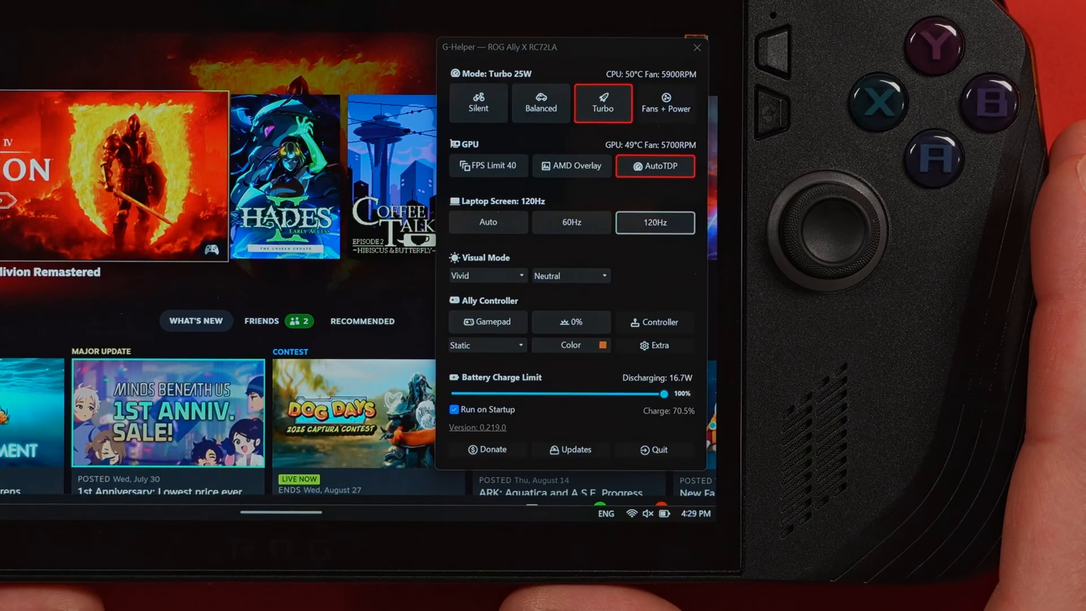
# In Extra settings, stop the Asus services and set the Ally controller to Mouse mode
pyautogui.click(654, 345)
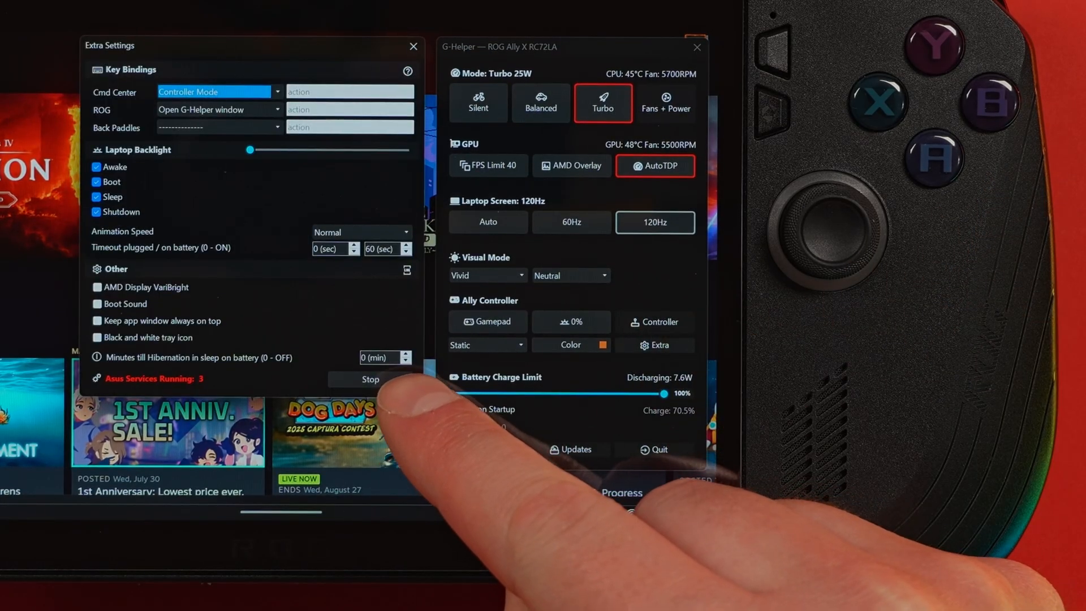
pyautogui.click(369, 378)
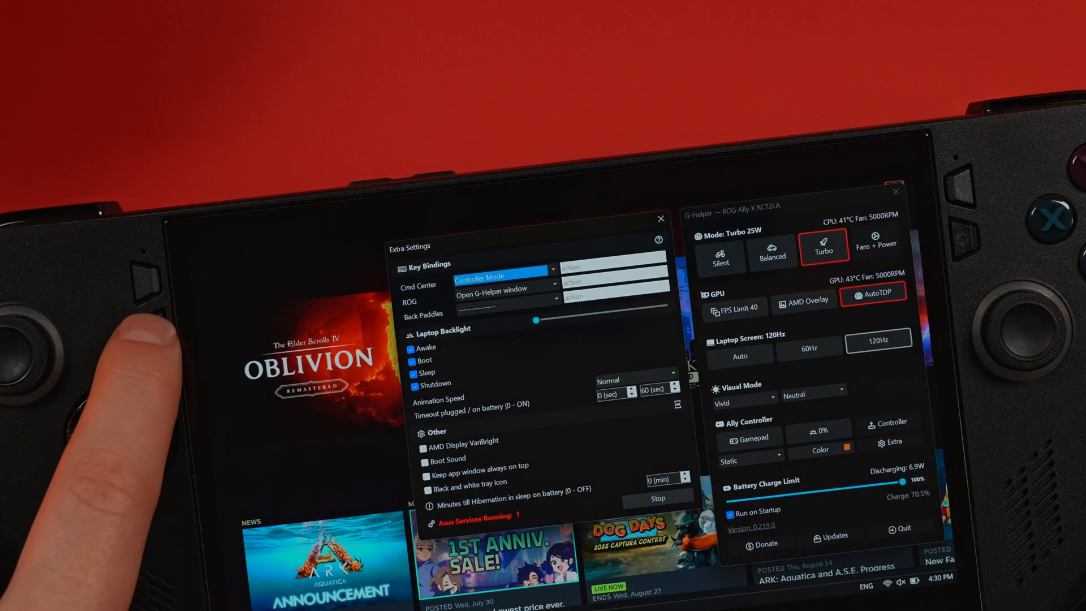
pyautogui.click(748, 443)
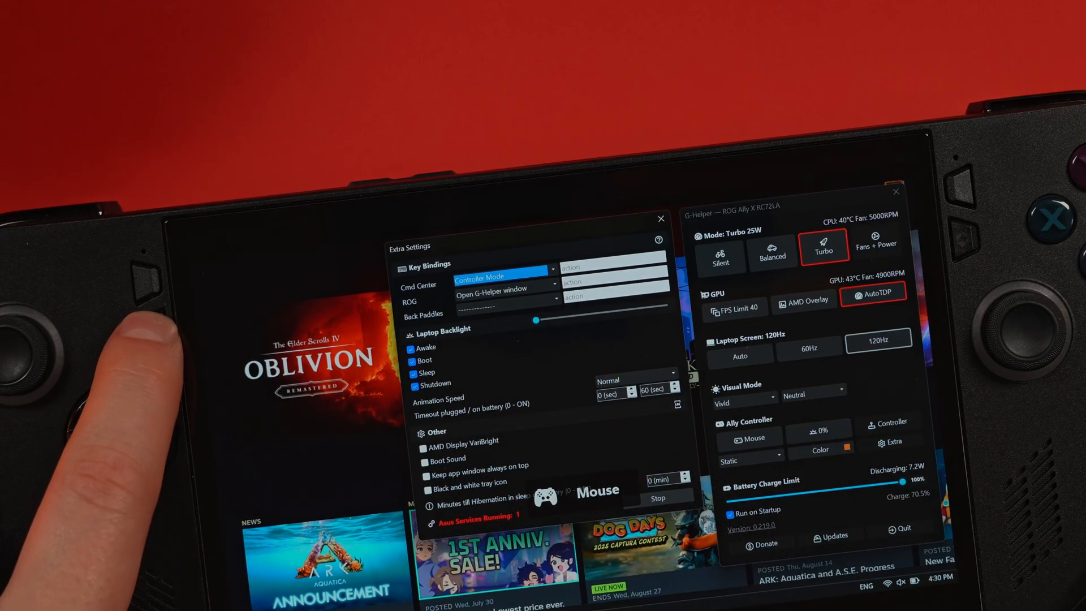